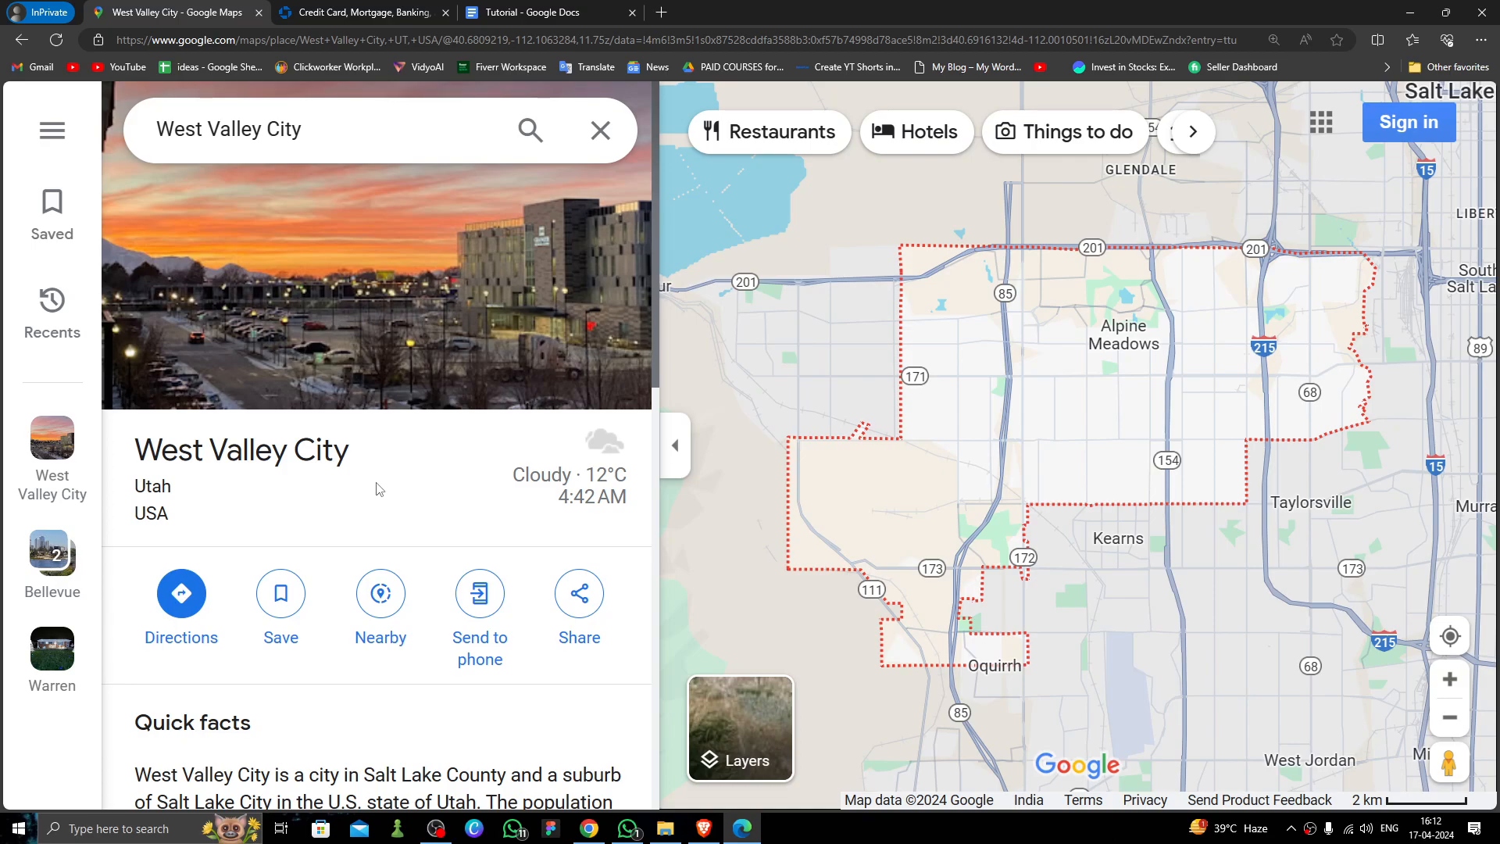
Switch to the Chase browser tab showing the homepage with its $300 checking offer.
click(361, 13)
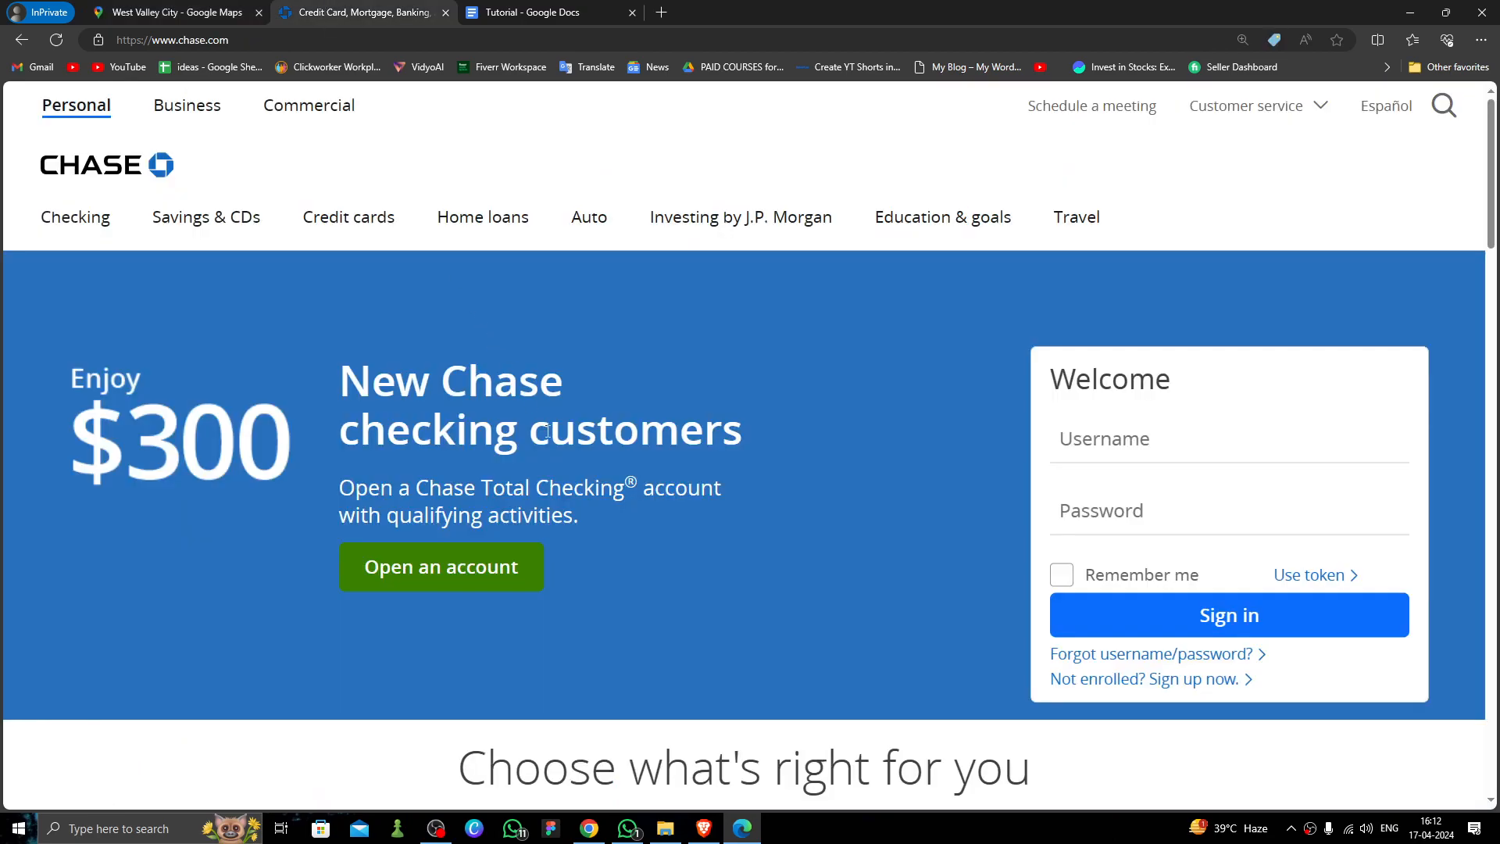
mouse_move(572, 470)
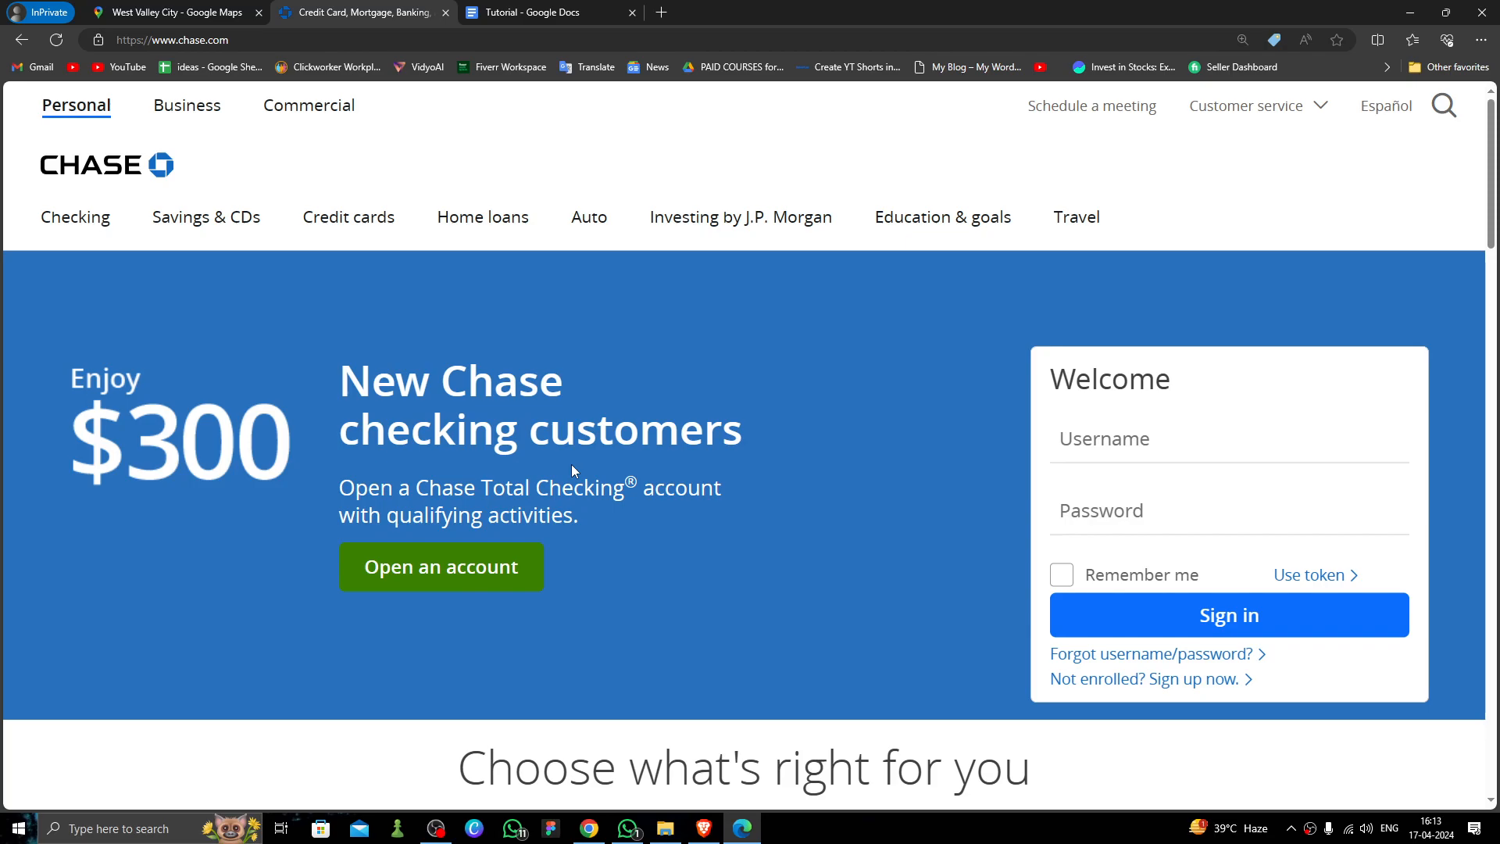
mouse_move(232, 87)
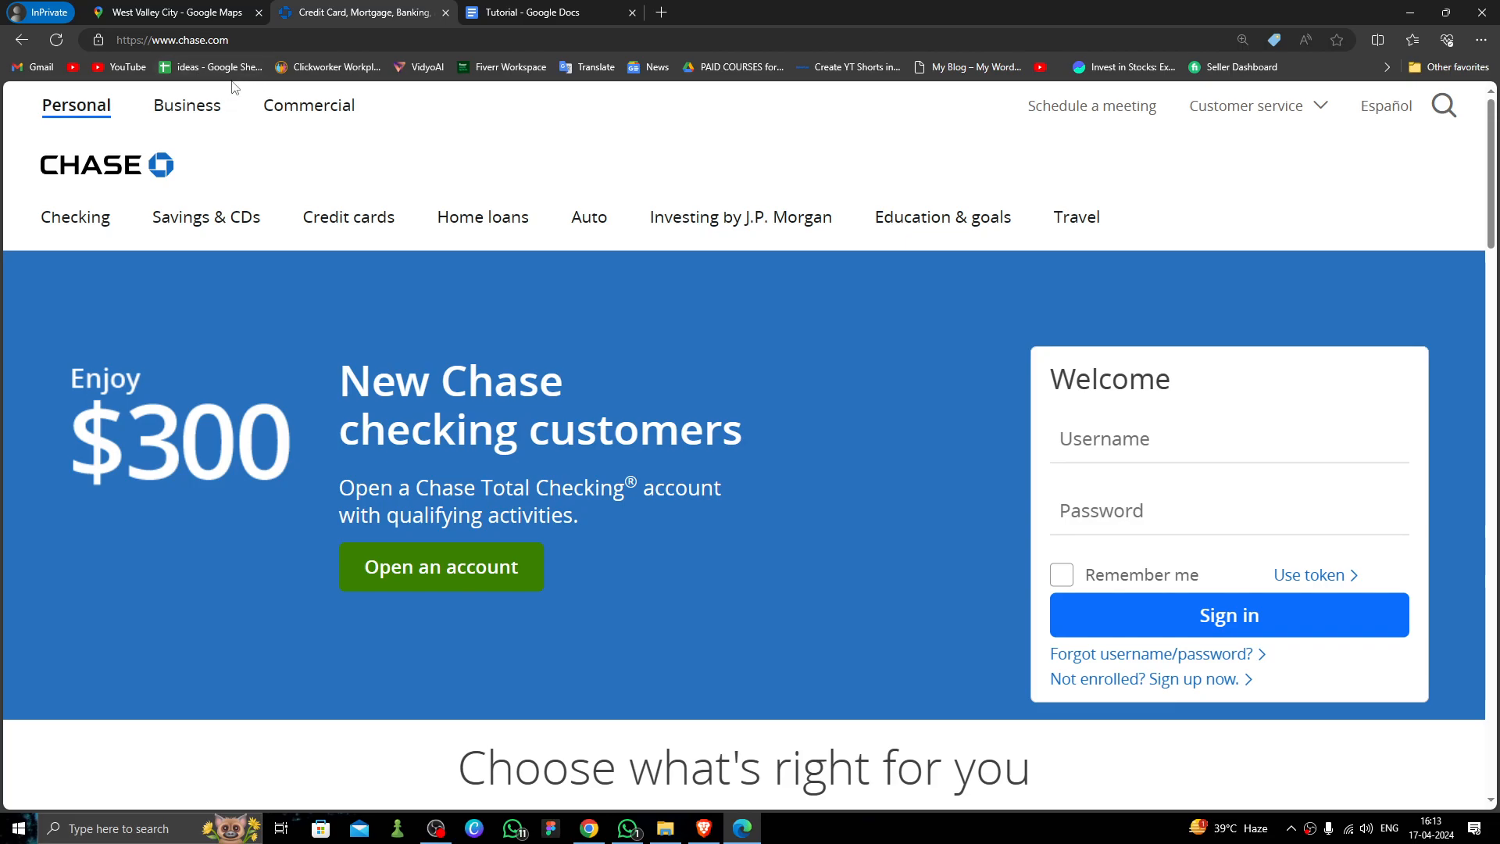
mouse_move(570, 638)
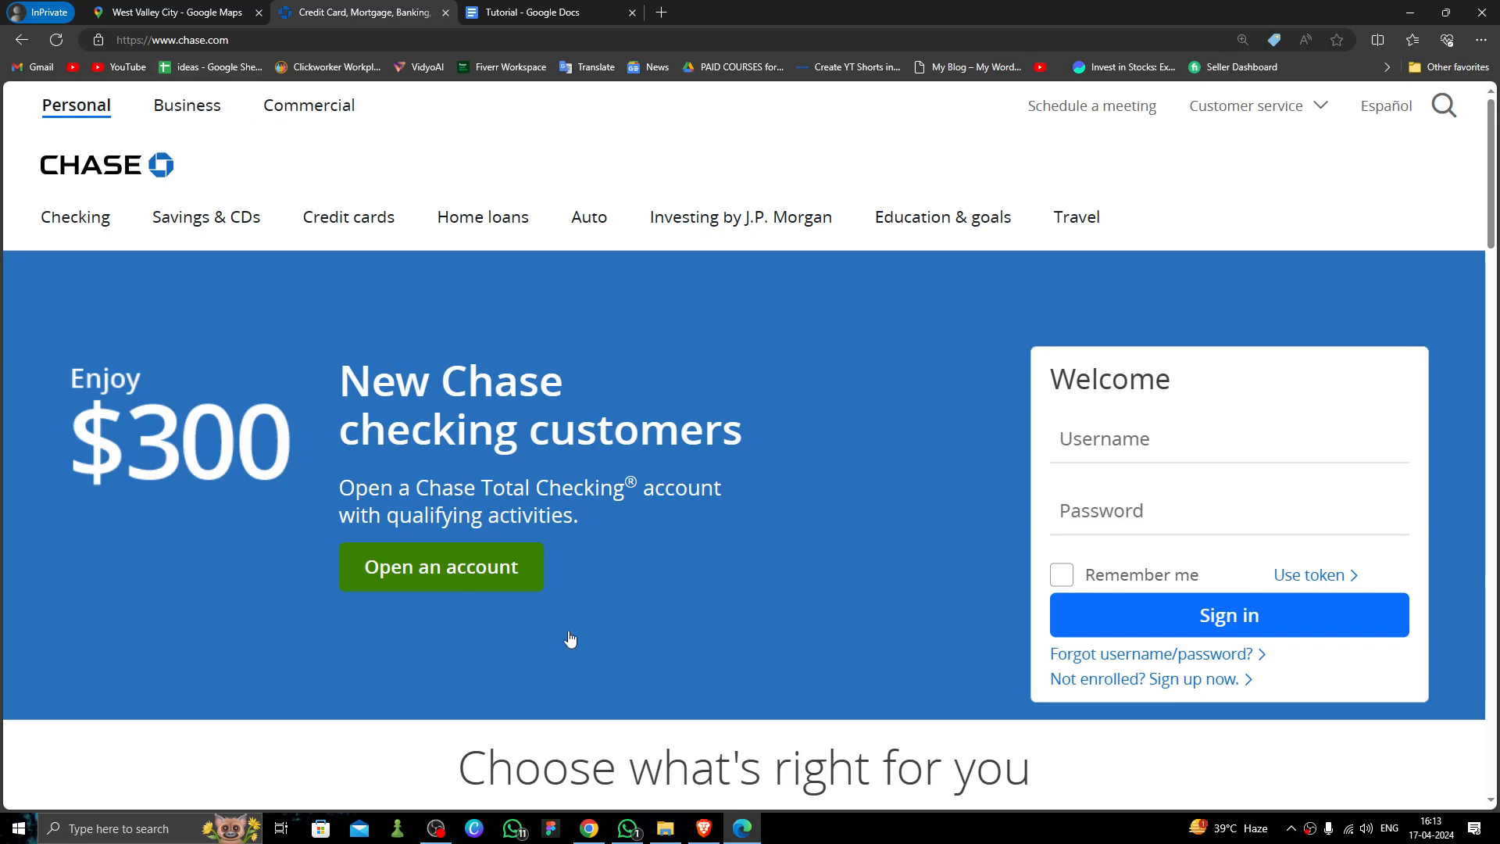
Start a new checking account application via the $300 offer, reaching the legal name form.
click(440, 565)
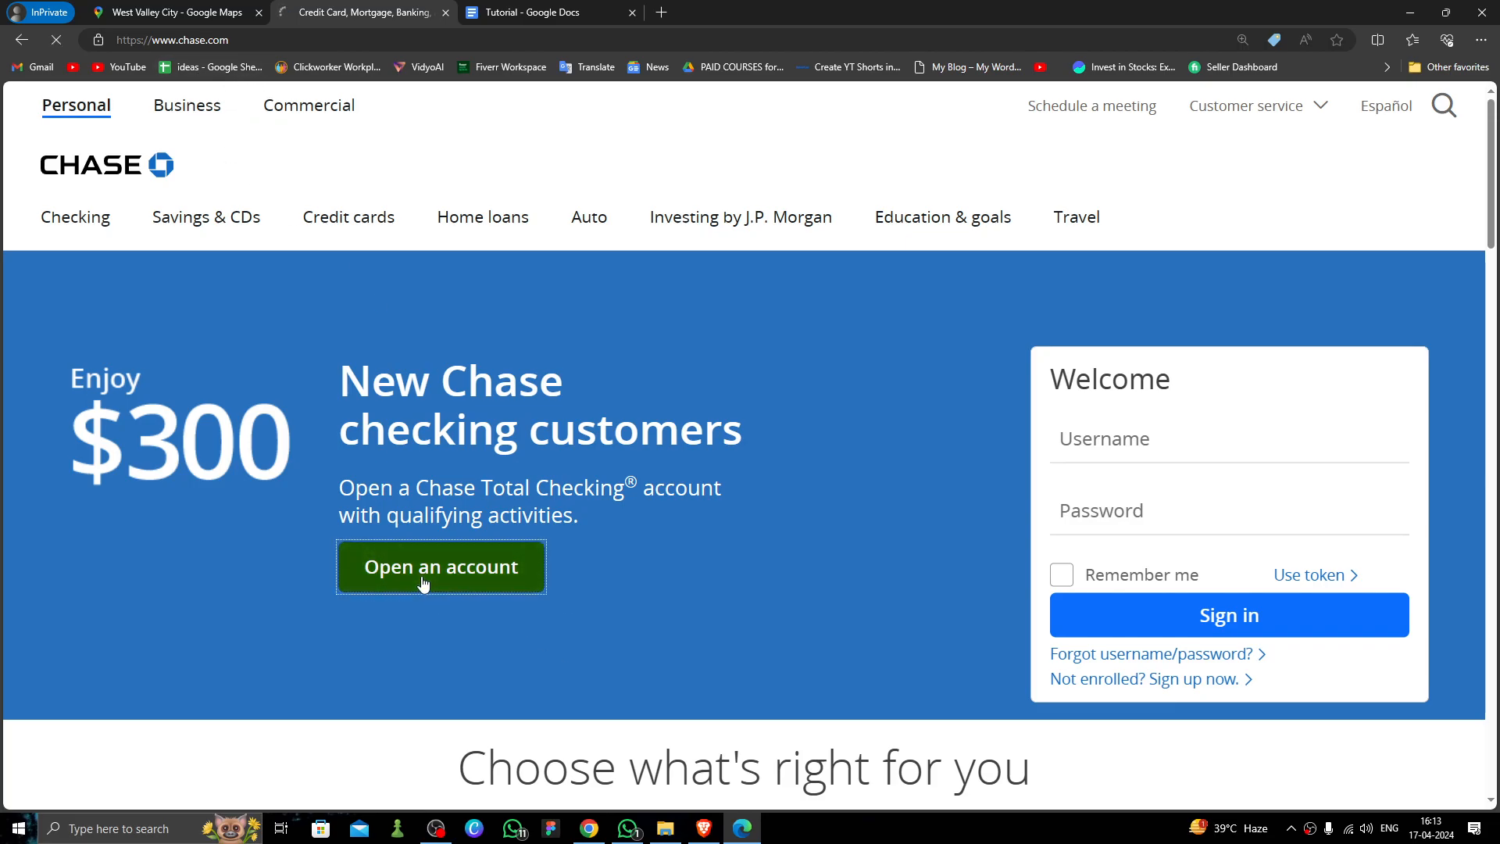
click(441, 566)
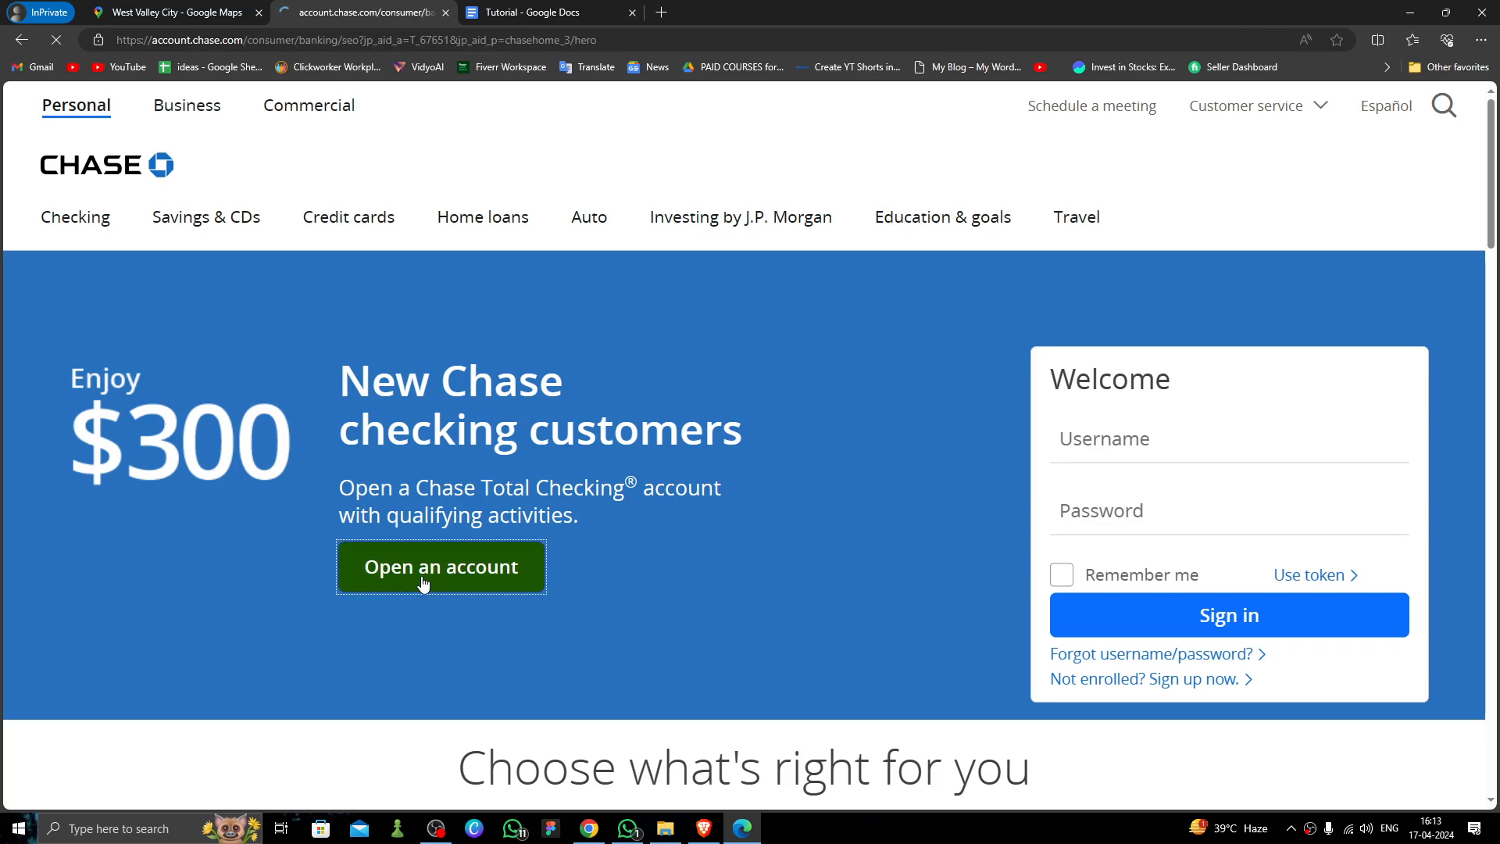
click(441, 566)
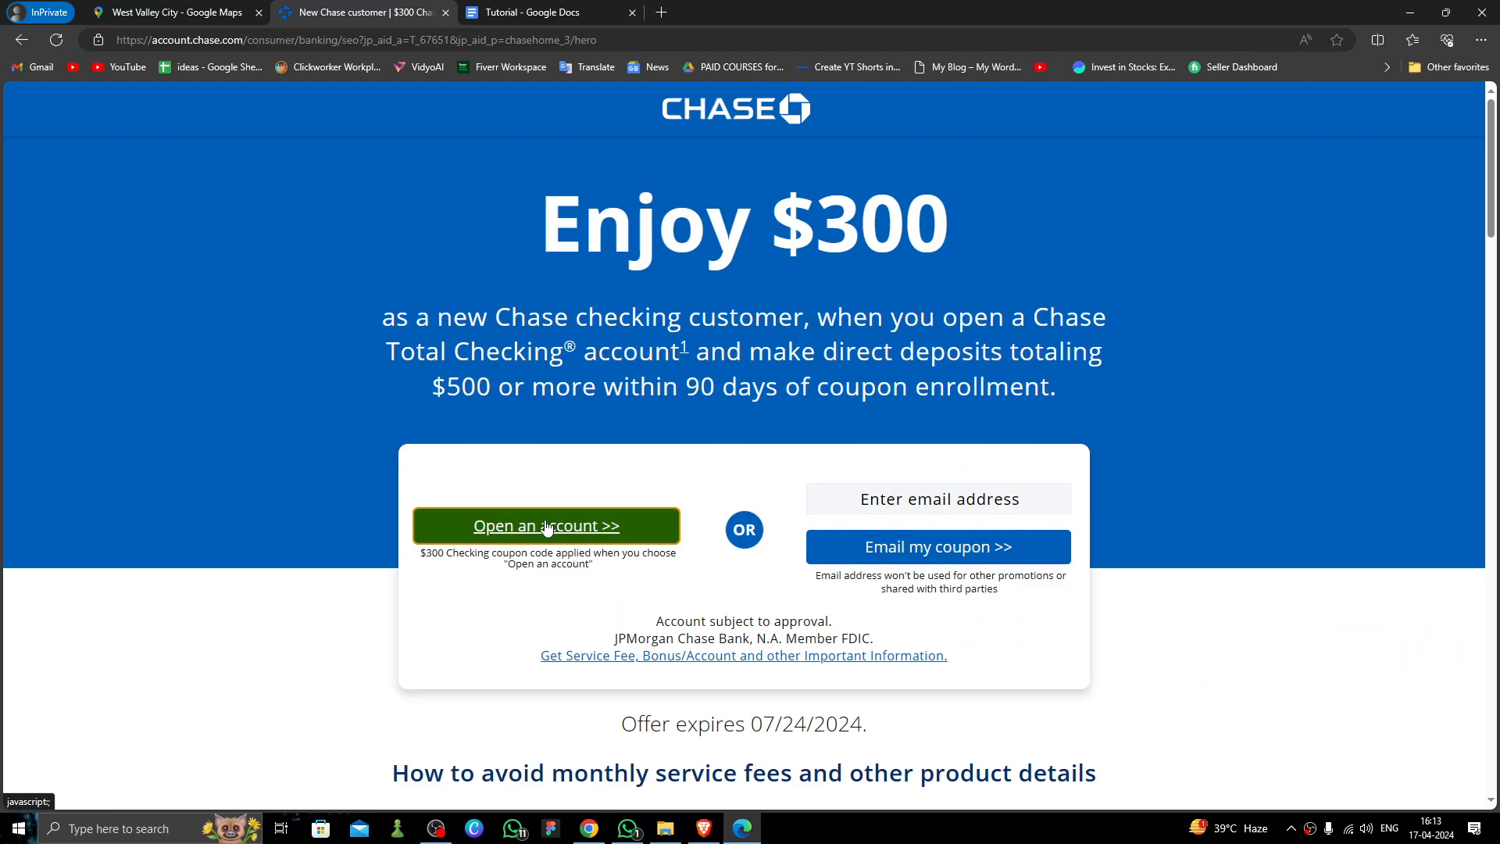
click(546, 525)
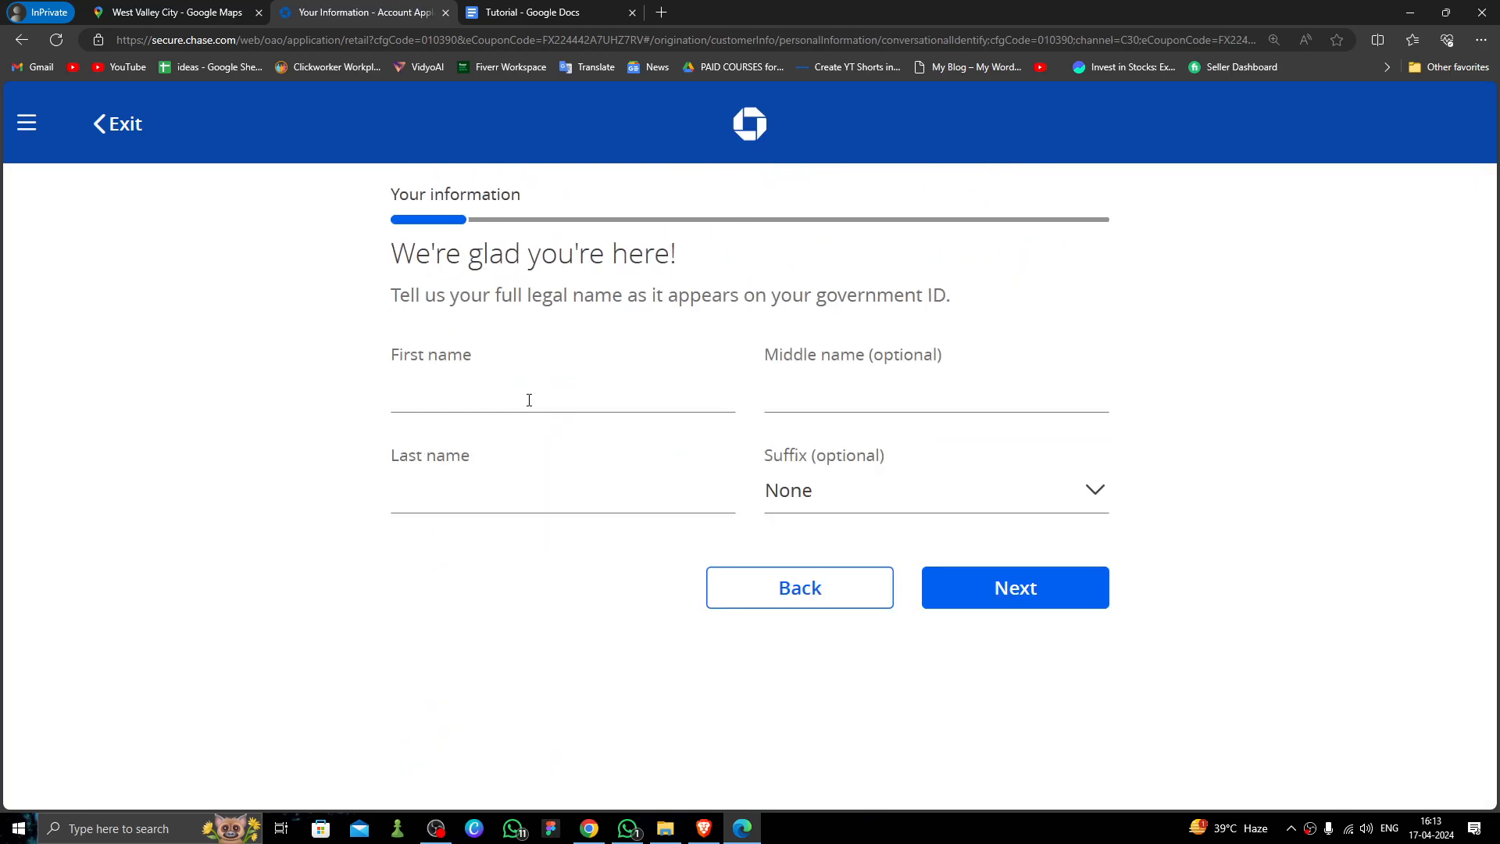
Enter 'jhonsons' as first name and 'lilue' as last name on the legal name form.
text(j)
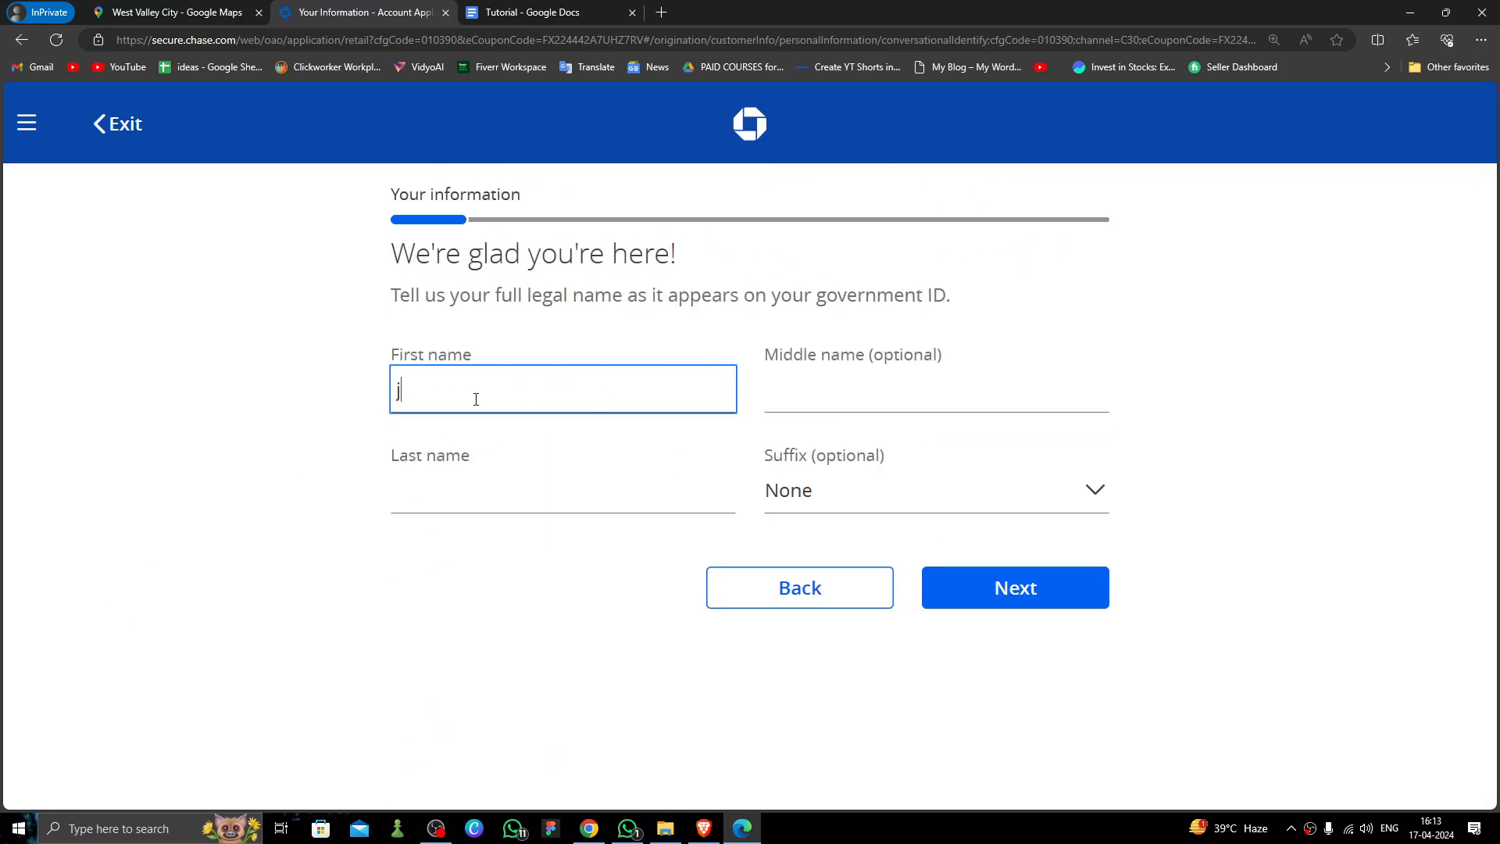
text(h)
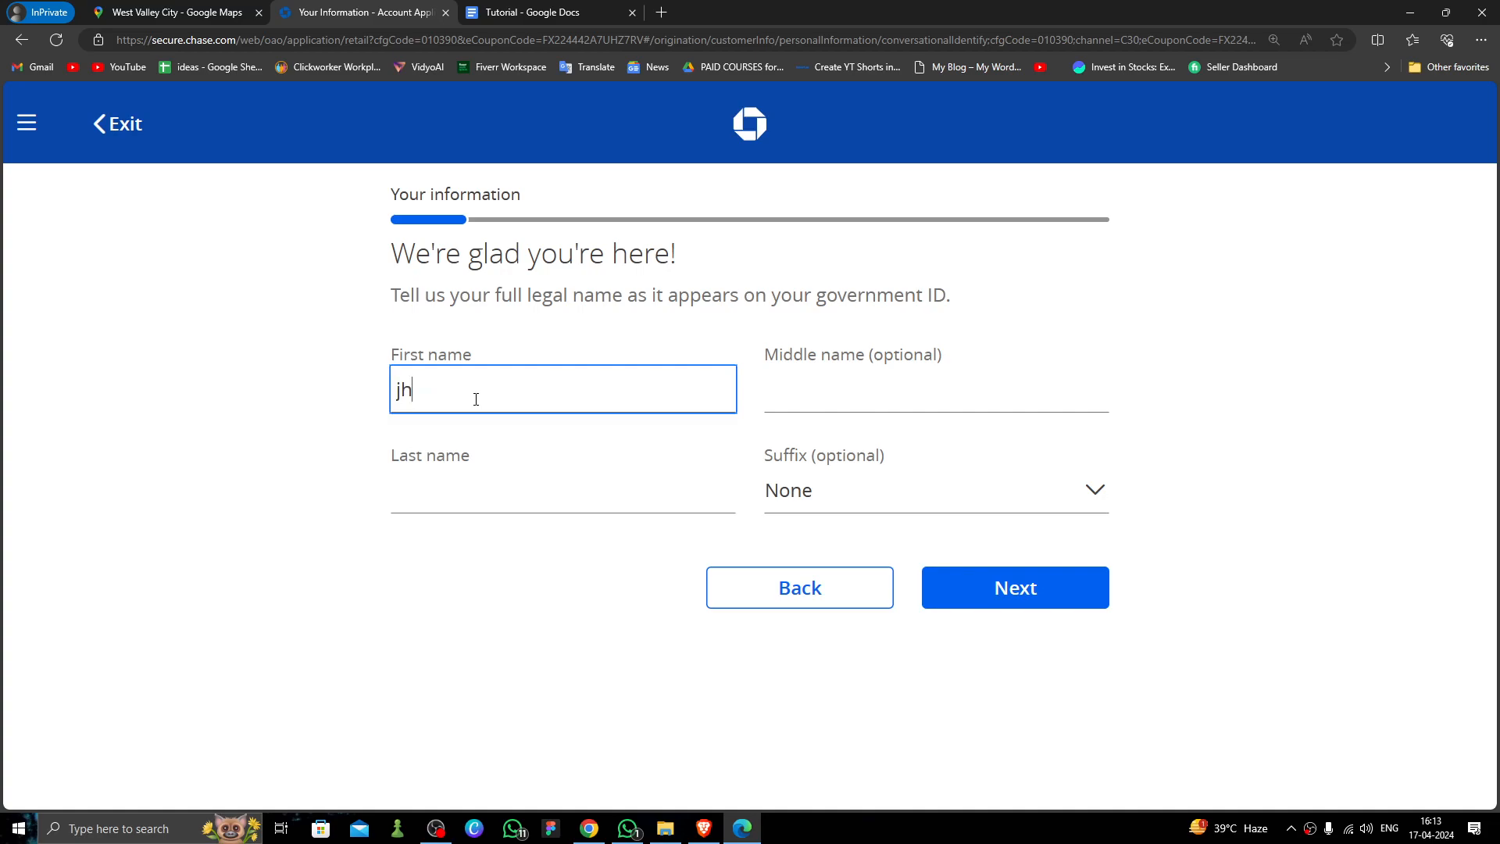
text(ons)
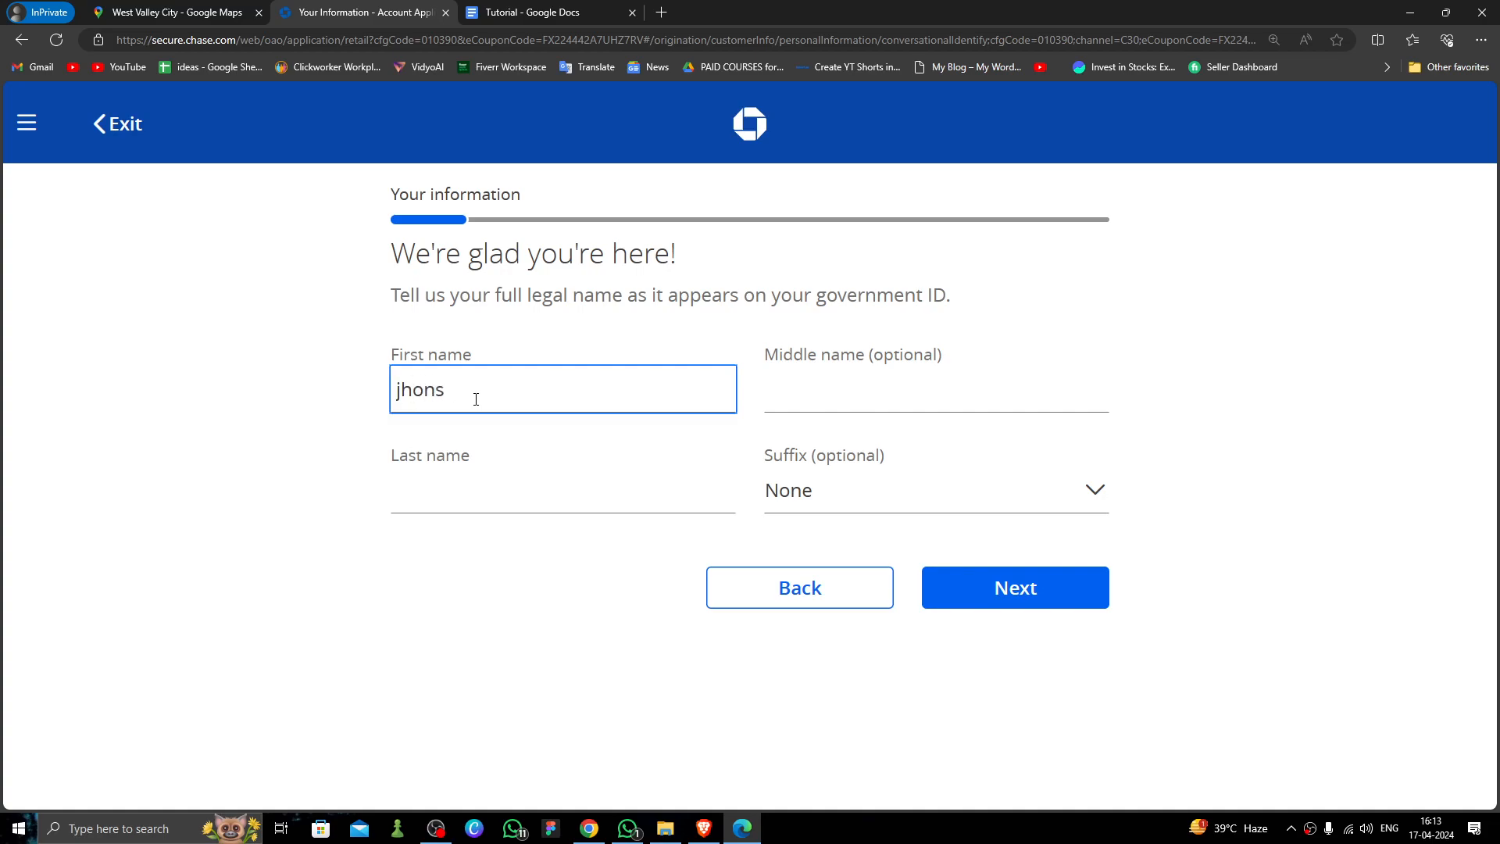
text(ons)
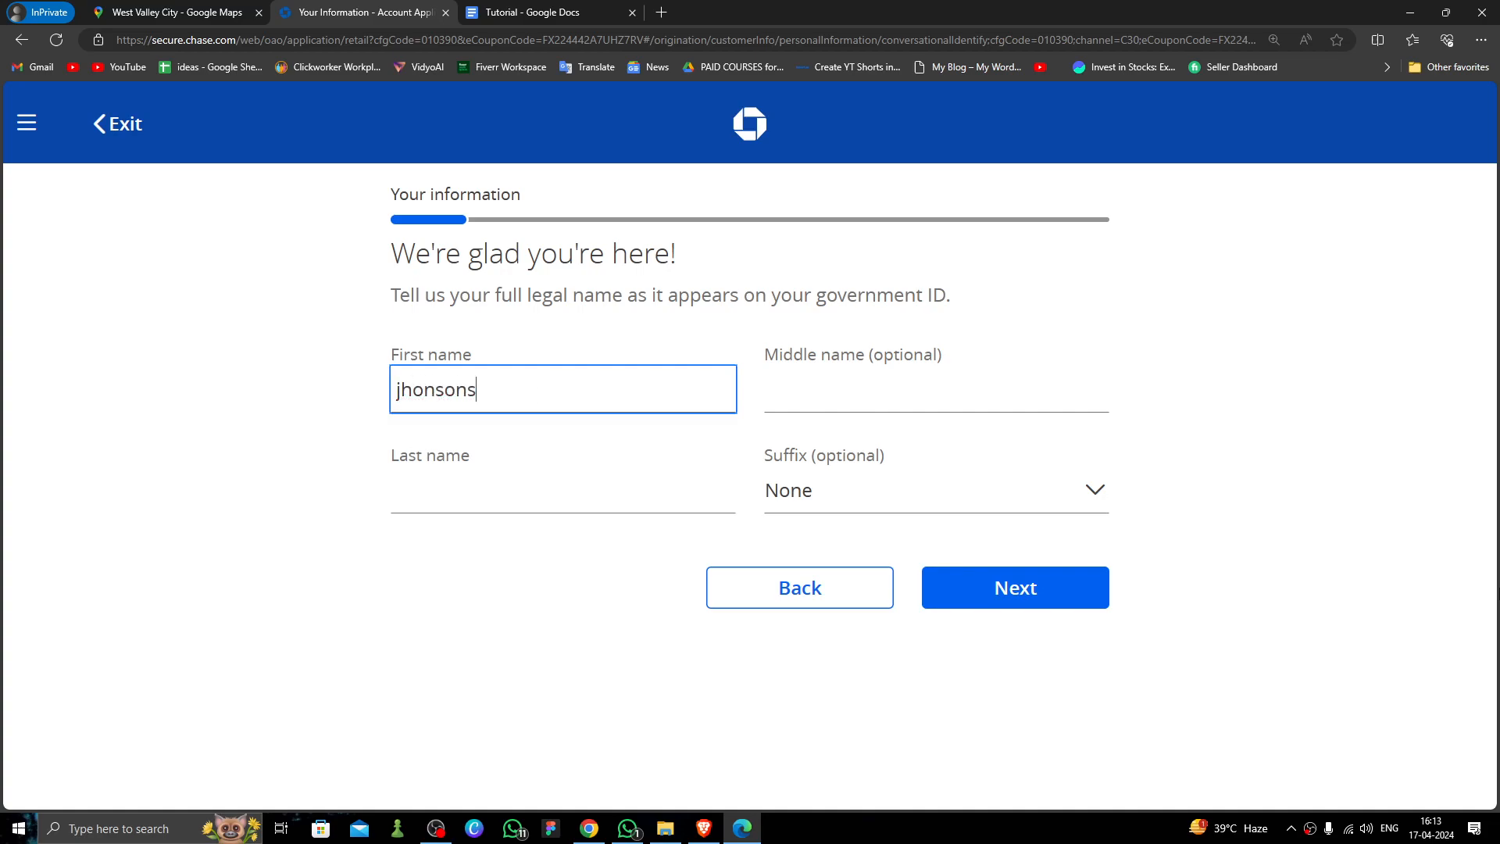
click(563, 489)
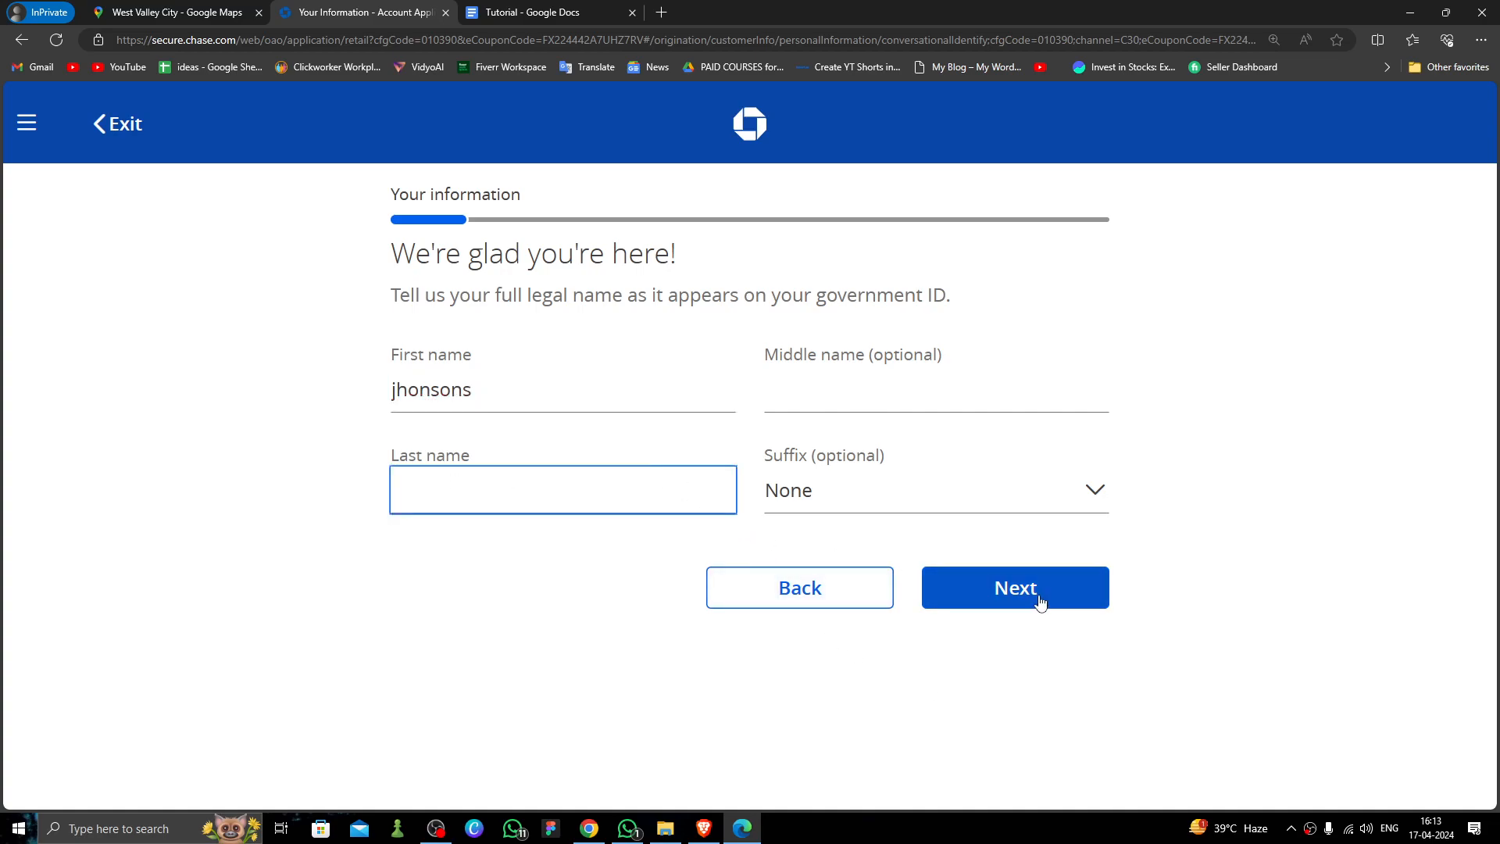
text(lilu)
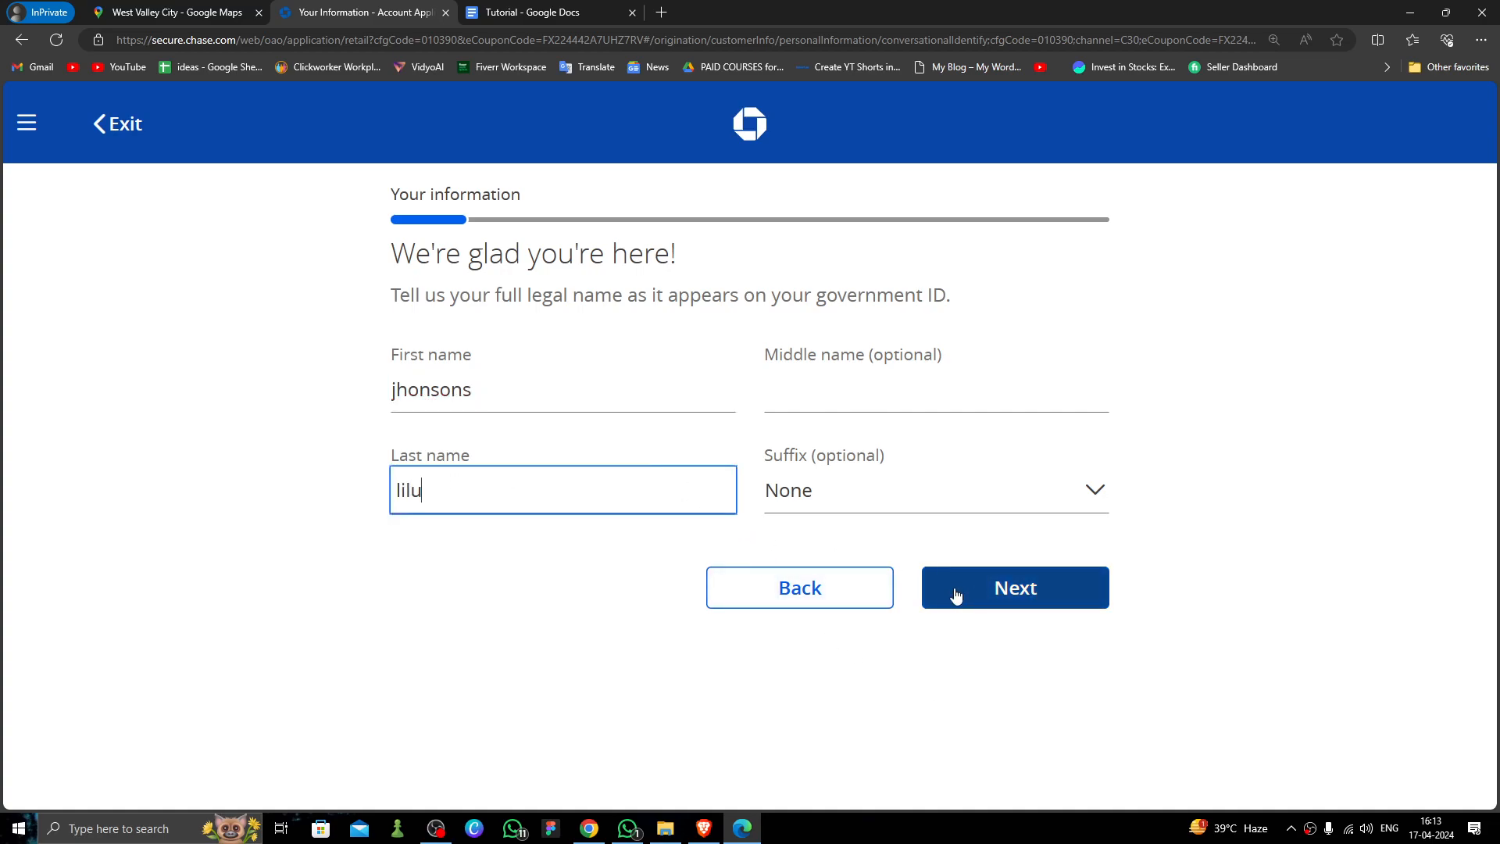
text(e)
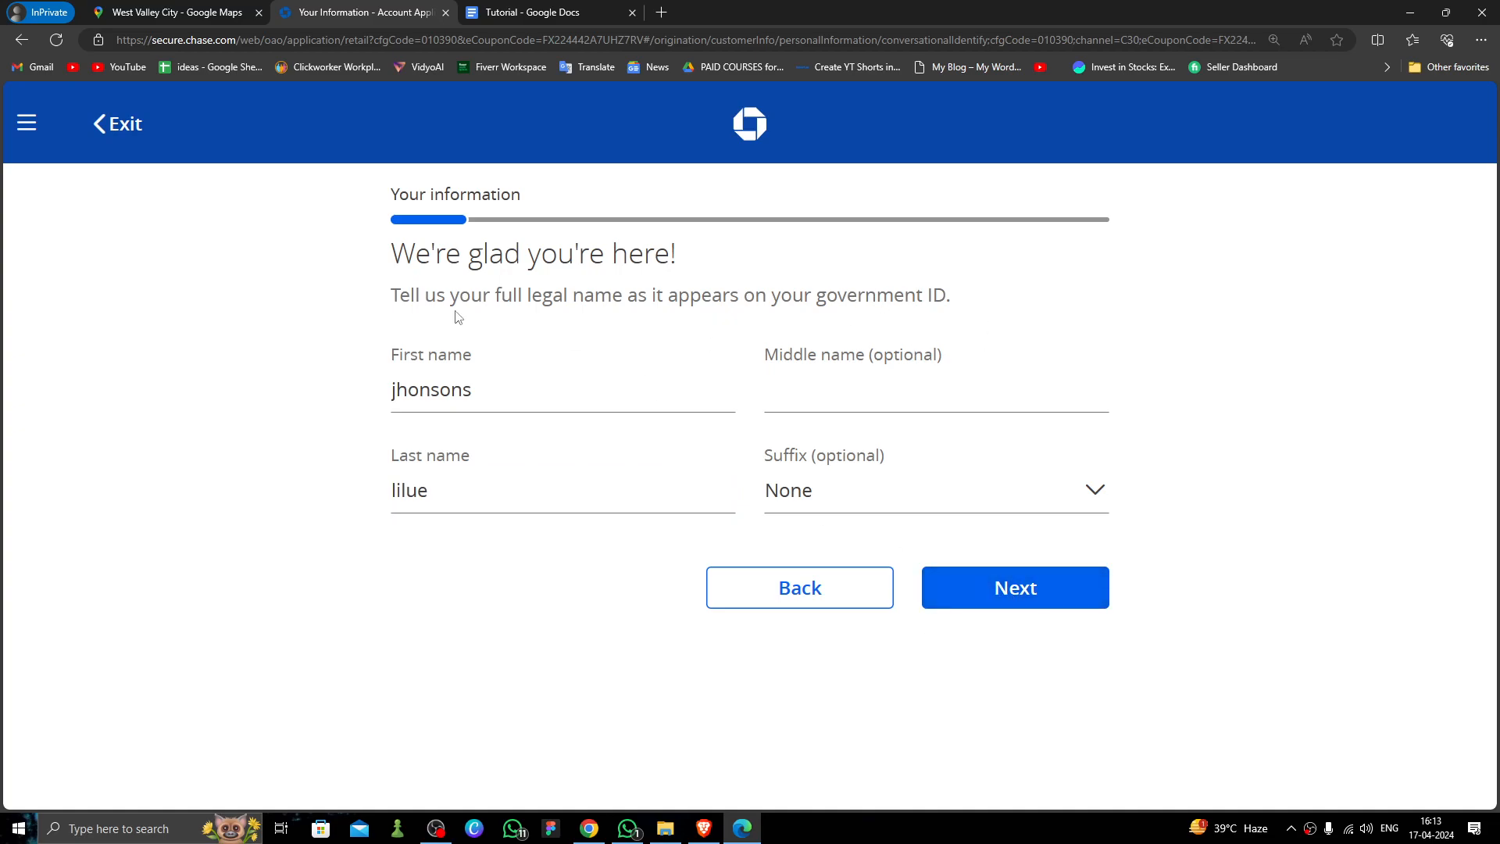
mouse_move(122, 137)
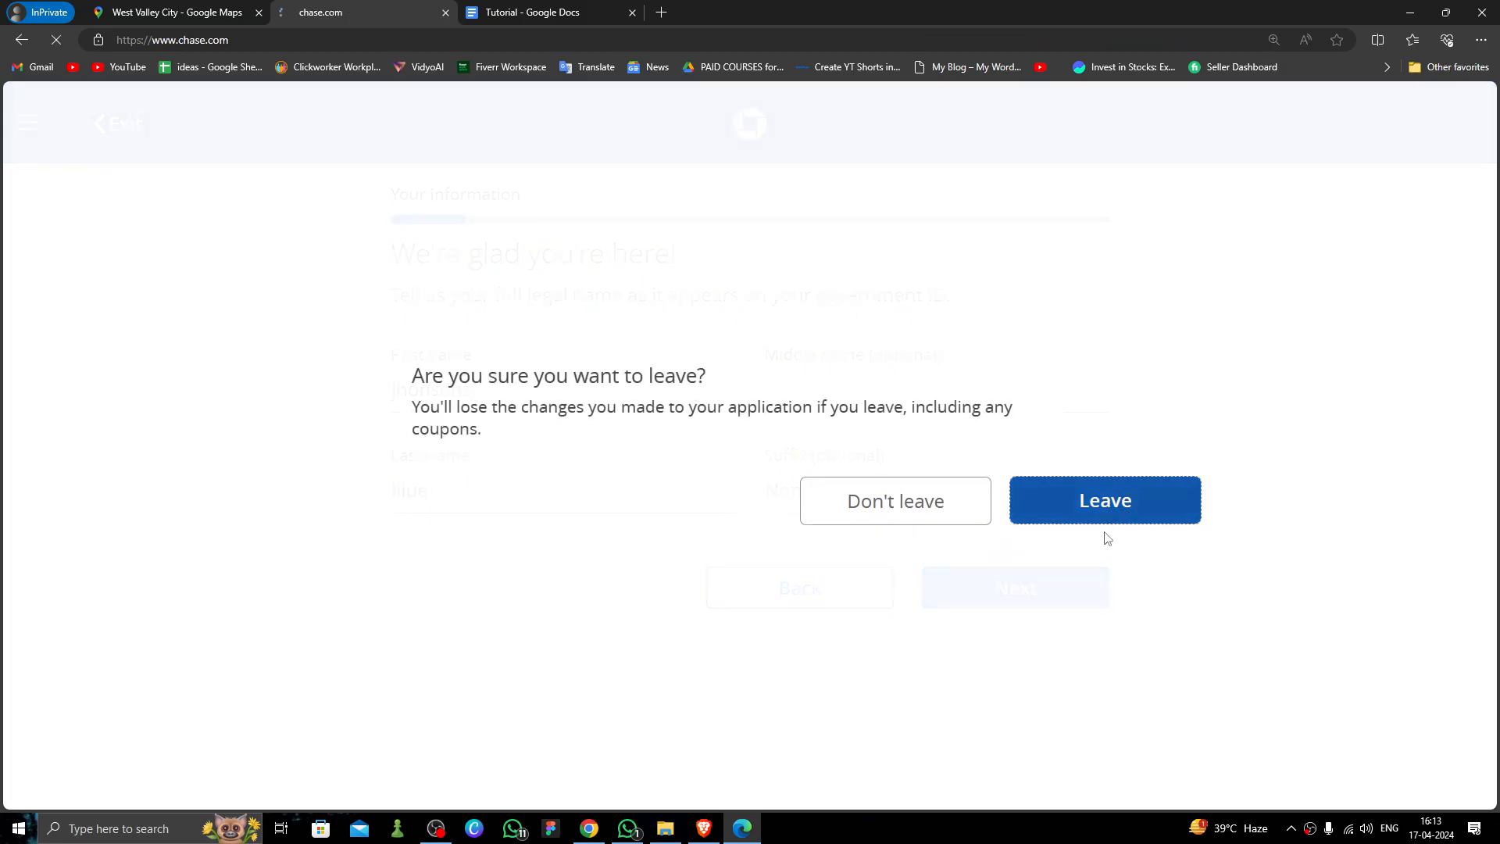
Confirm leaving the application, discarding changes and returning to the Chase homepage.
click(1104, 500)
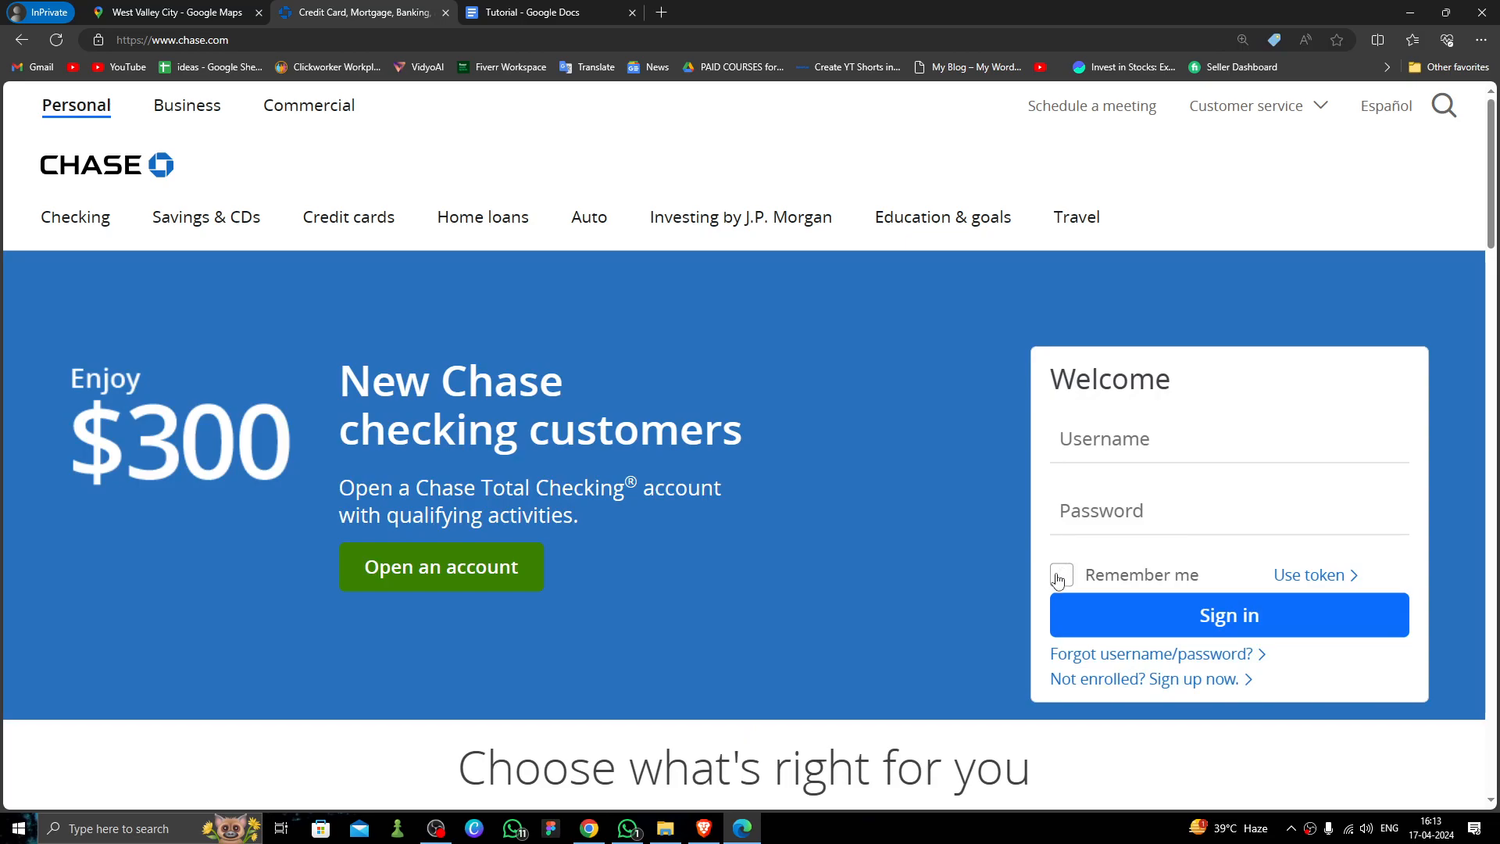
mouse_move(645, 556)
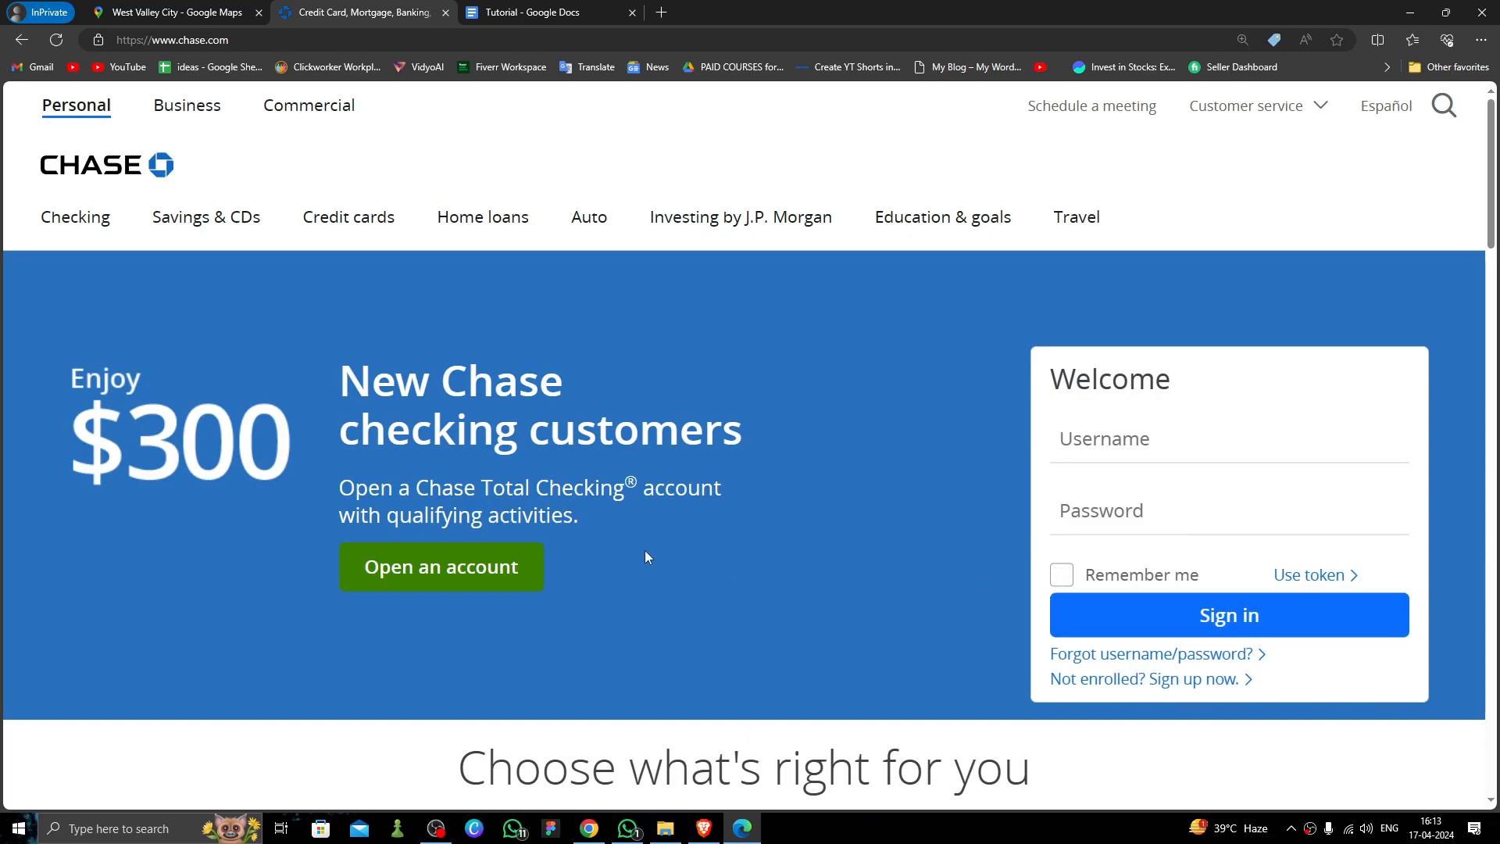